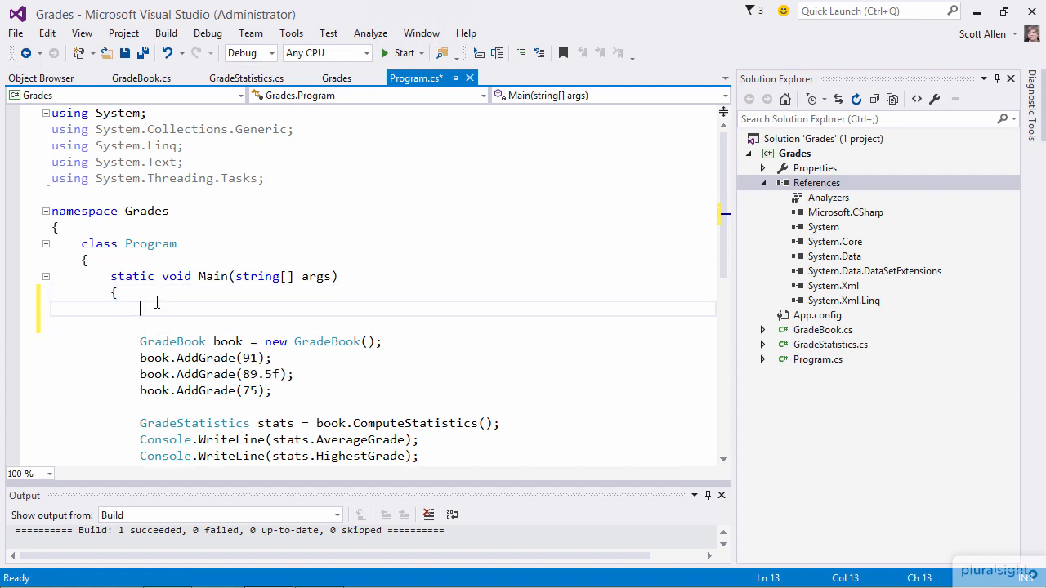
- Start a new first line in Main with the class name SpeechSynthesizer
text(Sp)
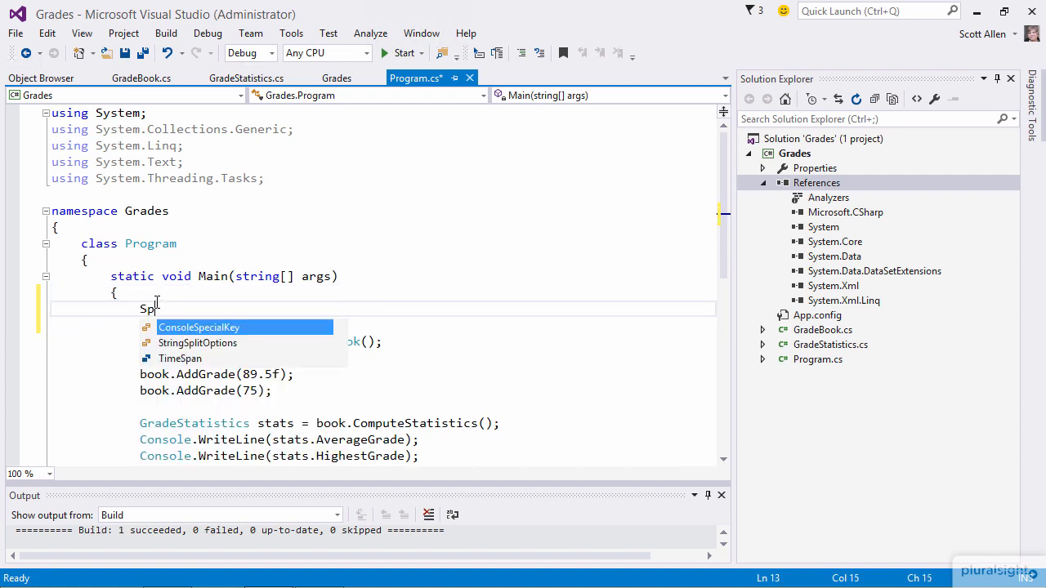
text(eech)
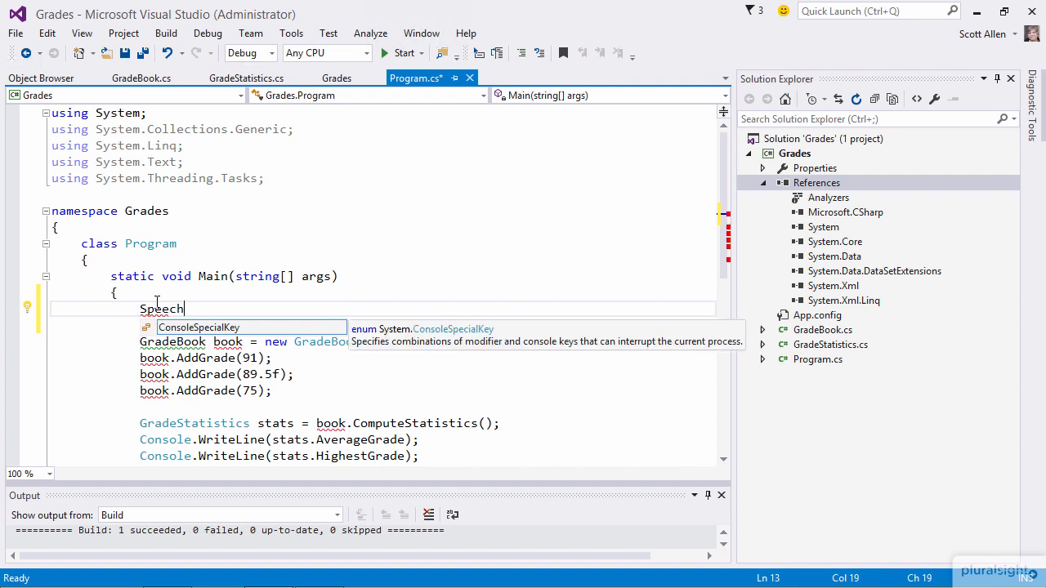
text(Synthesizer)
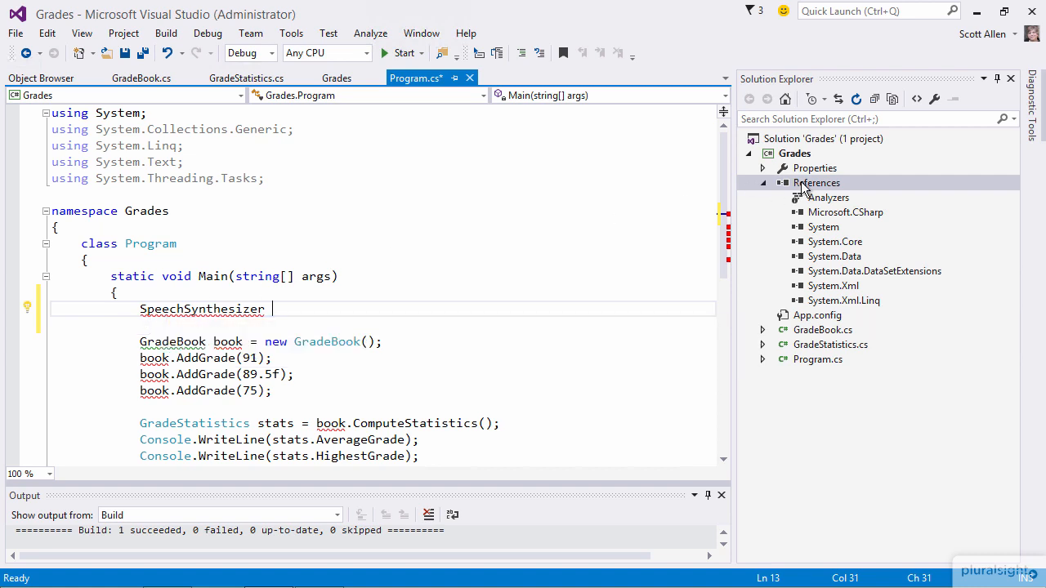
- In the Reference Manager's Assemblies list for Grades, search for 'speec'
right_click(816, 183)
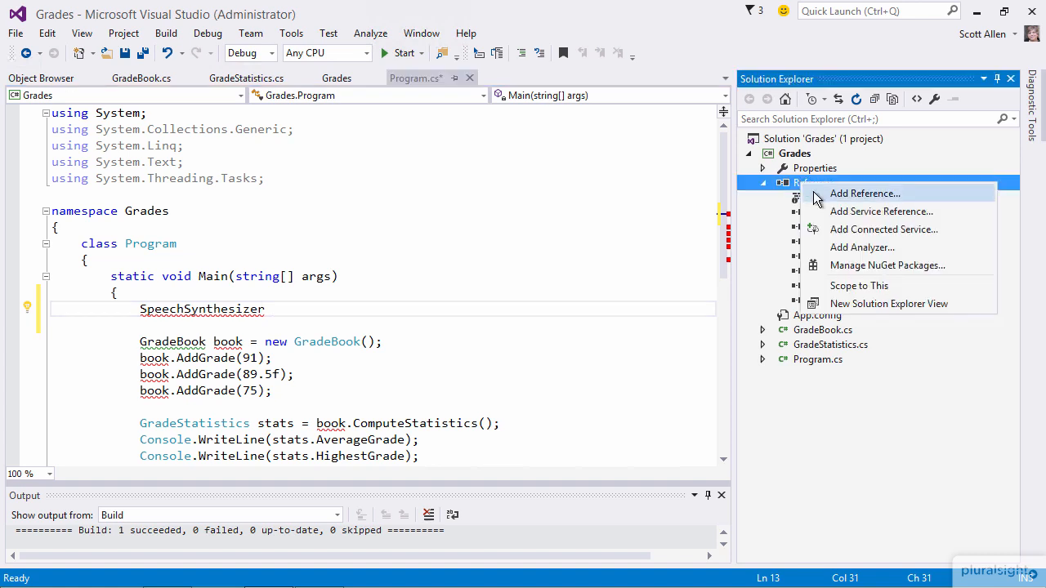
click(864, 193)
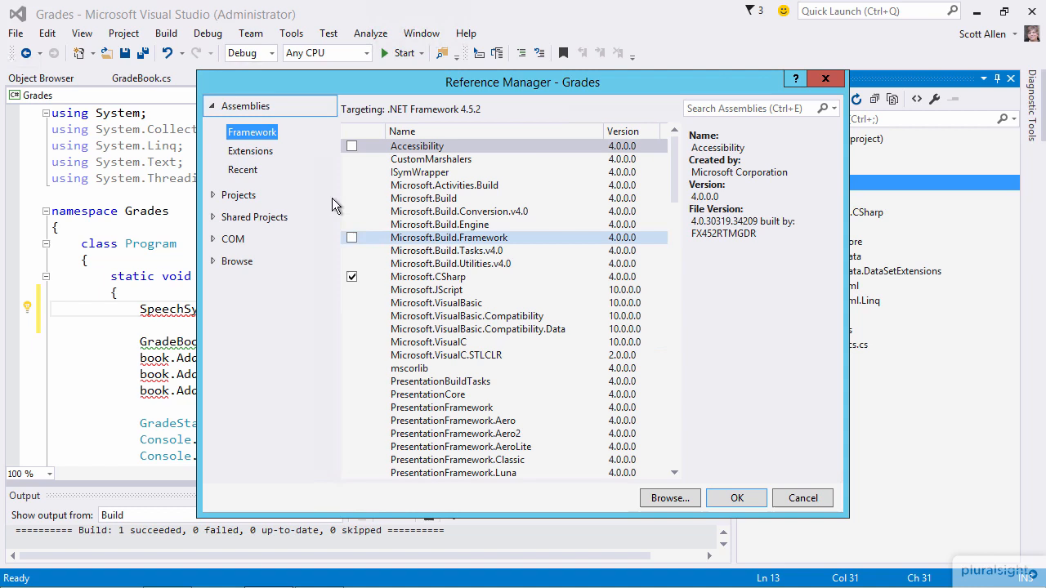
mouse_move(419, 160)
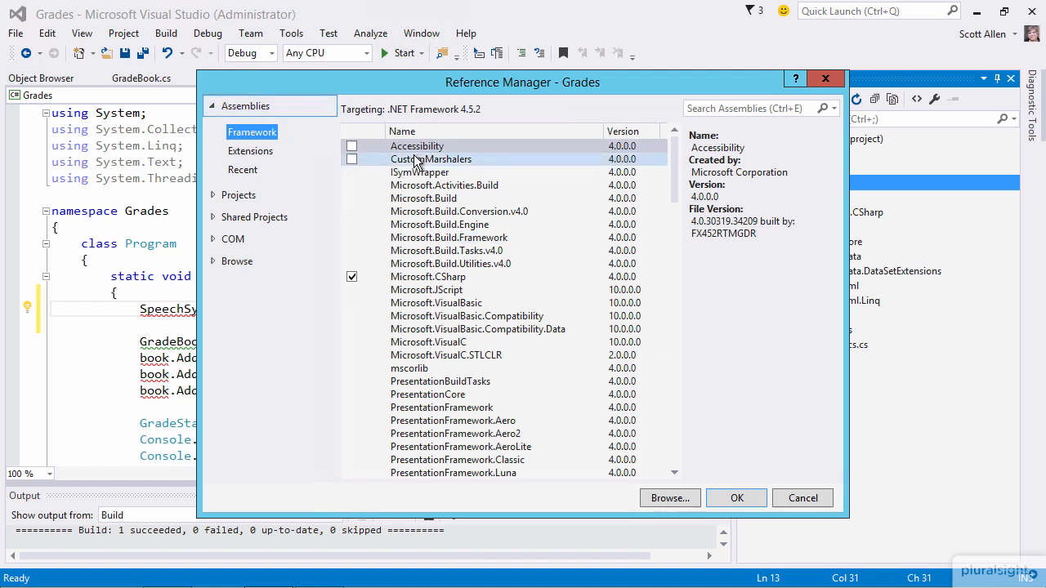
mouse_move(435, 213)
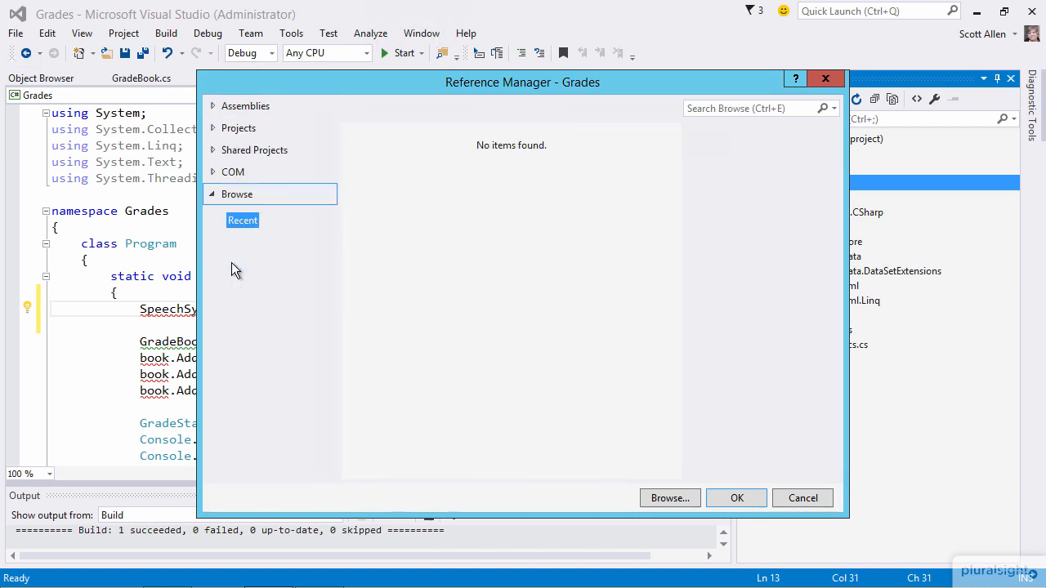
click(669, 497)
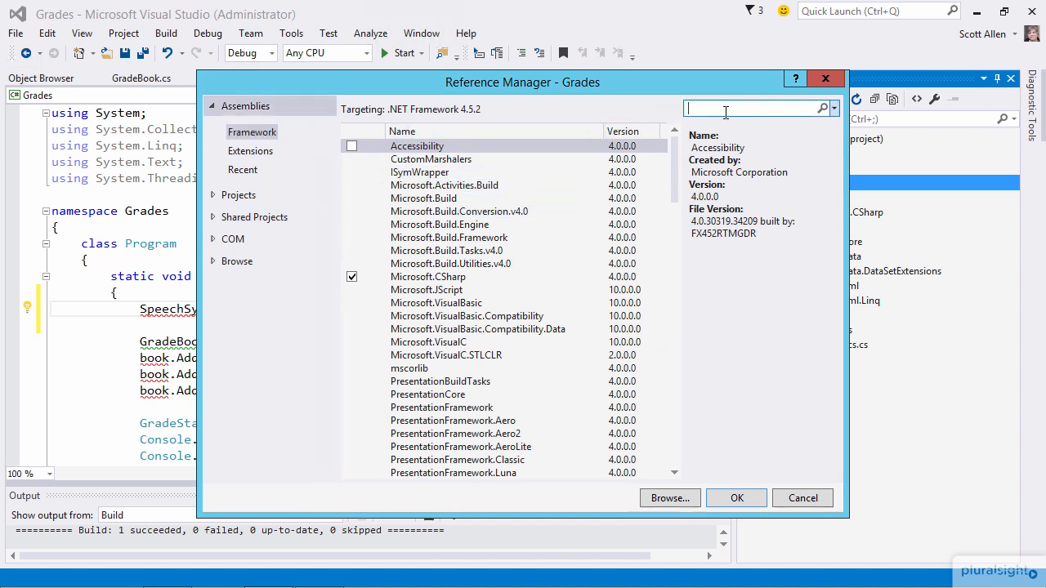
text(s)
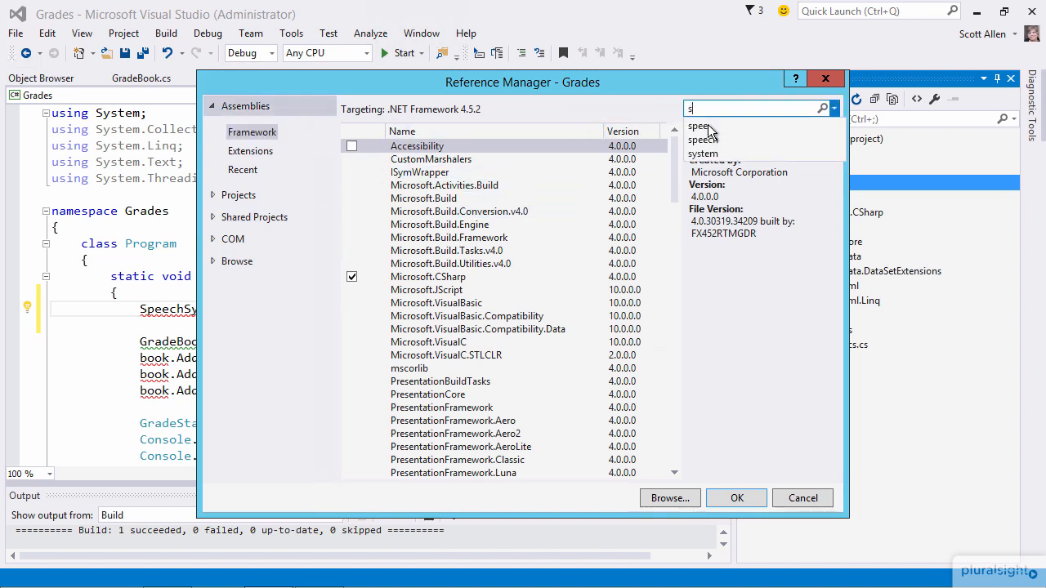
text(peech)
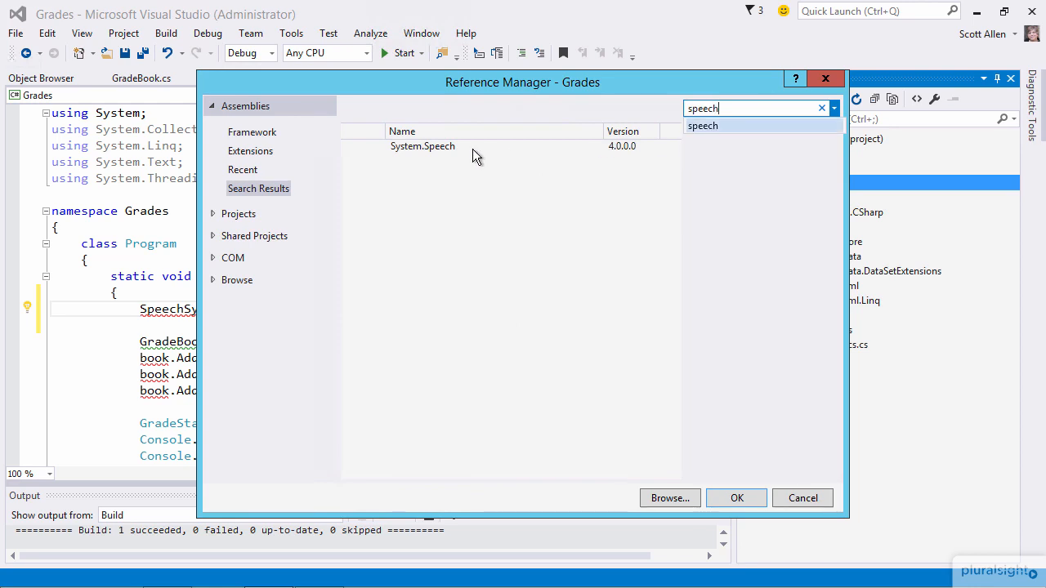
- Tick System.Speech and confirm so it appears under the project's references
click(421, 145)
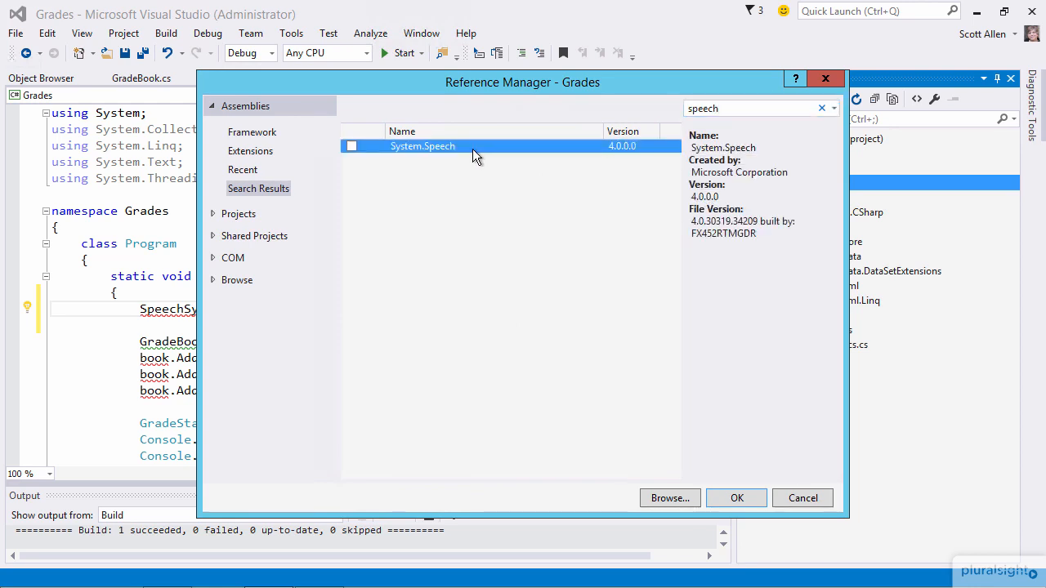
click(352, 145)
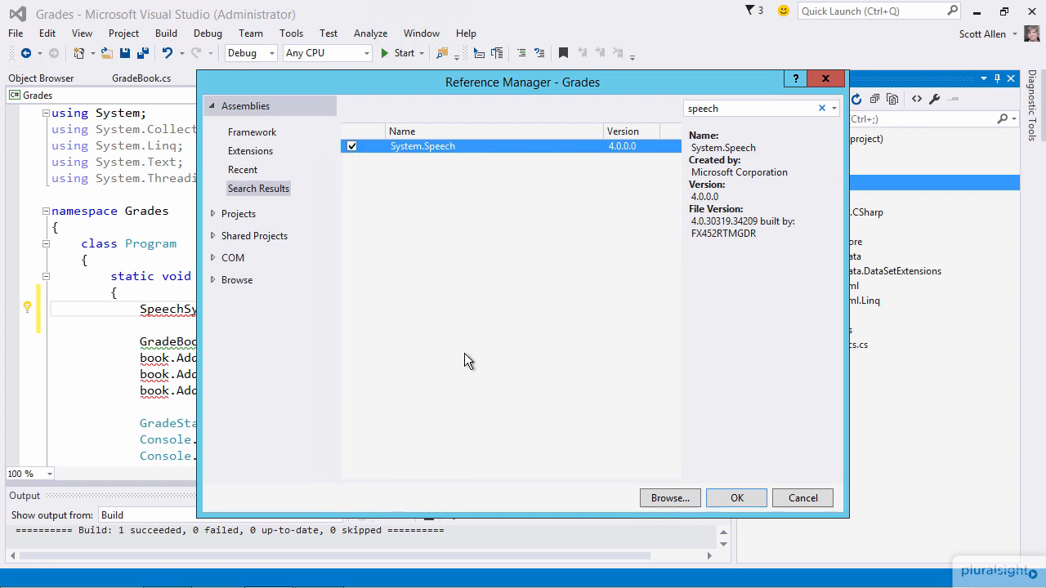
click(736, 497)
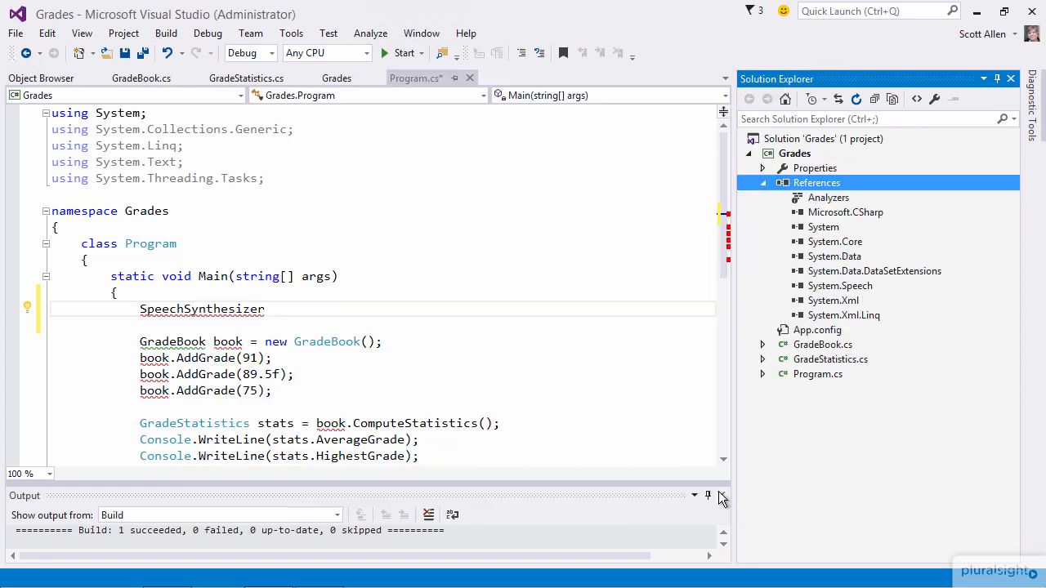
click(840, 284)
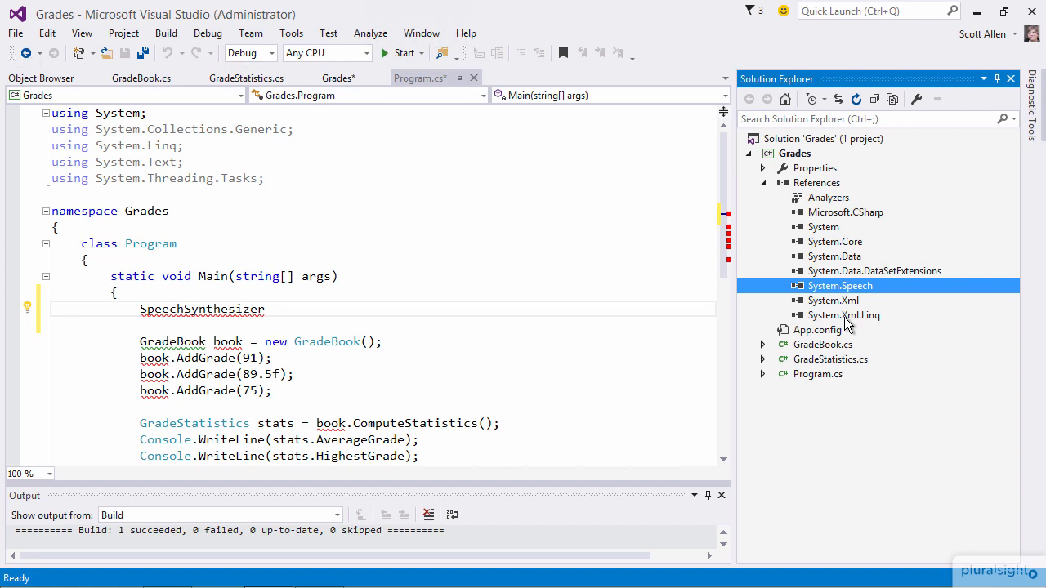
- View System.Speech in Object Browser and browse SpeechSynthesizer's members under System.Speech.Synthesis
right_click(840, 284)
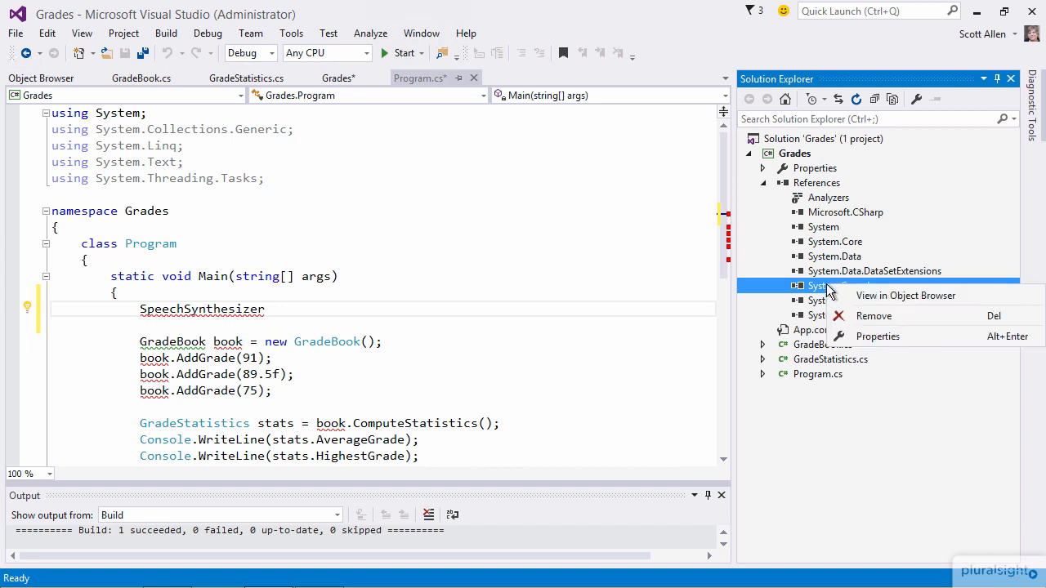
click(905, 295)
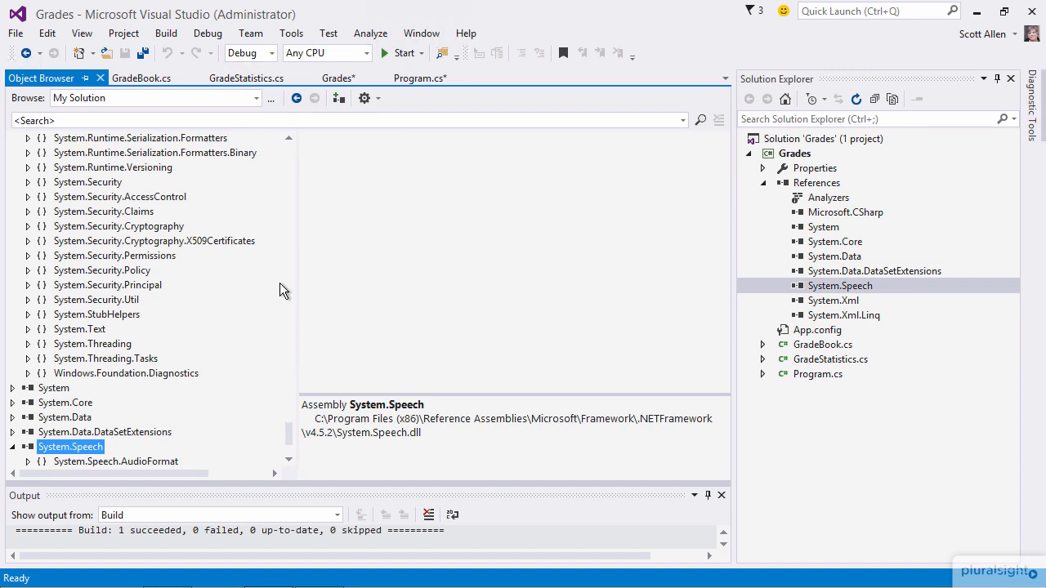
mouse_move(293, 433)
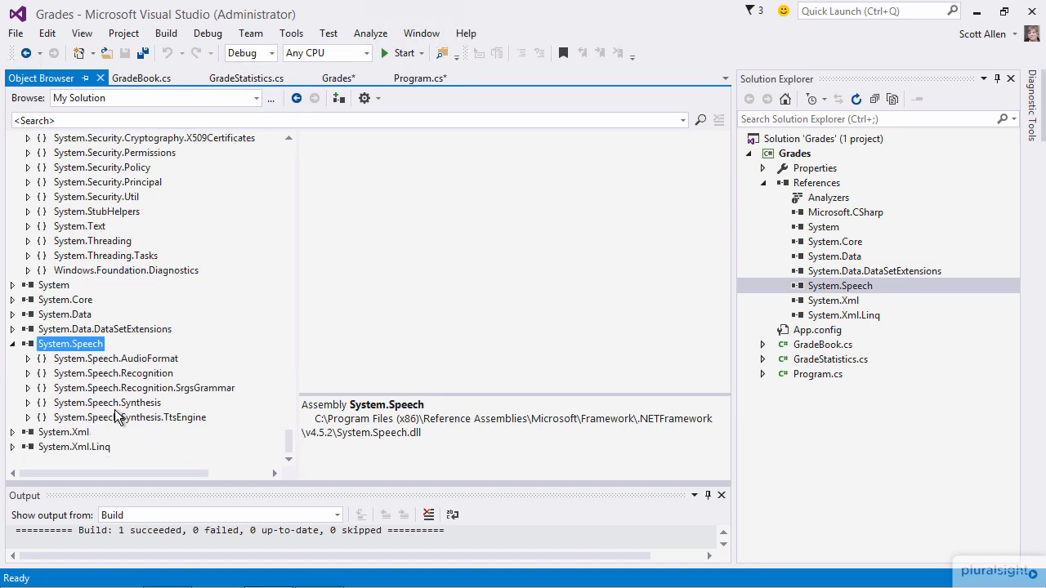
click(106, 402)
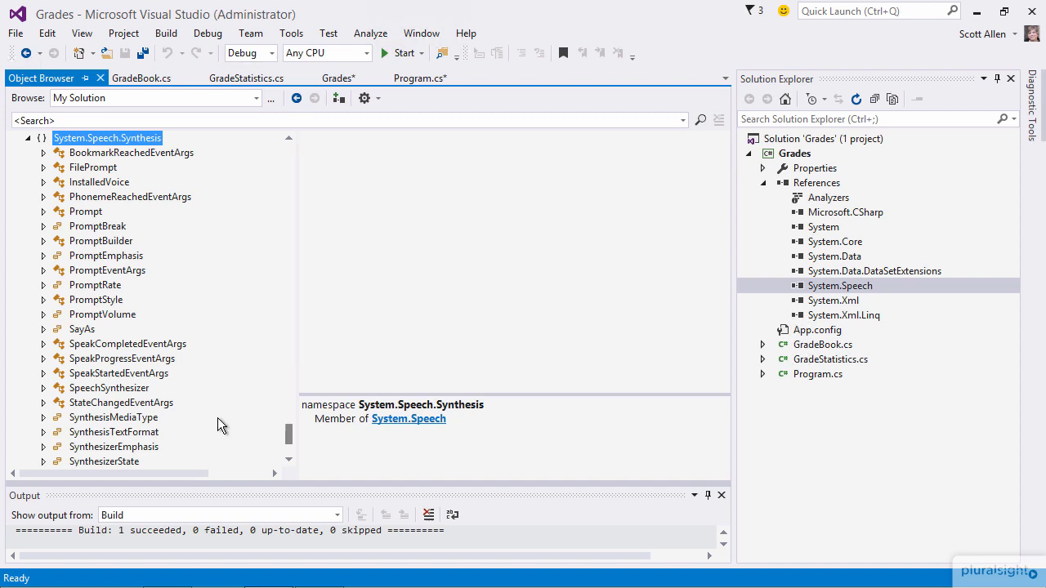
click(110, 389)
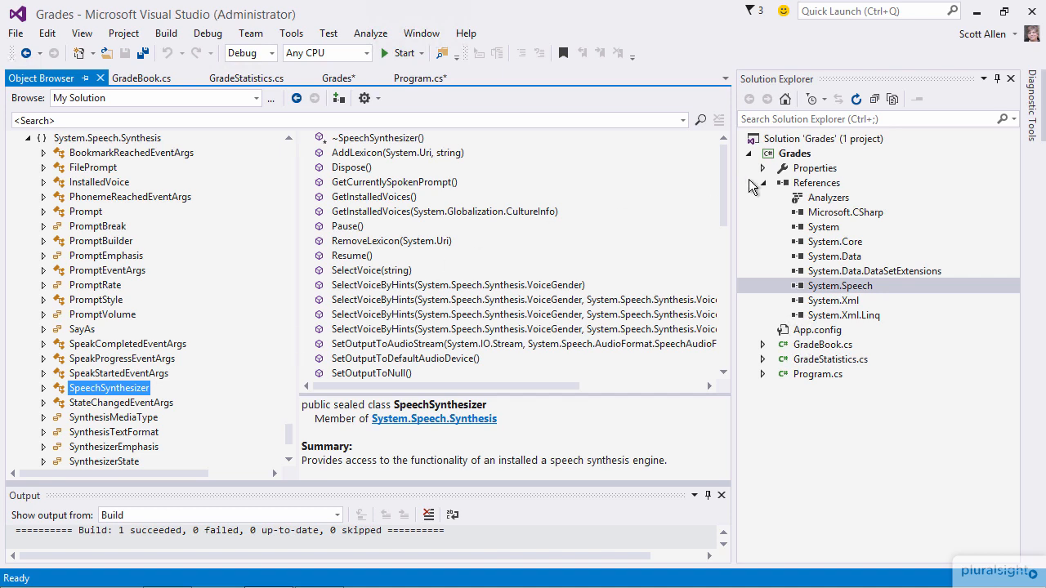
scroll(down, 3)
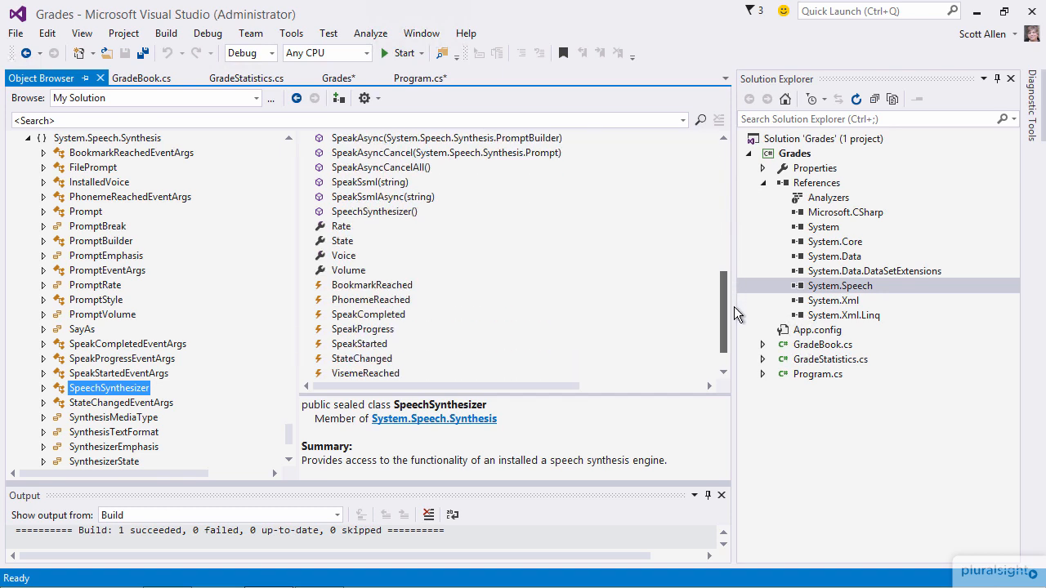
mouse_move(701, 317)
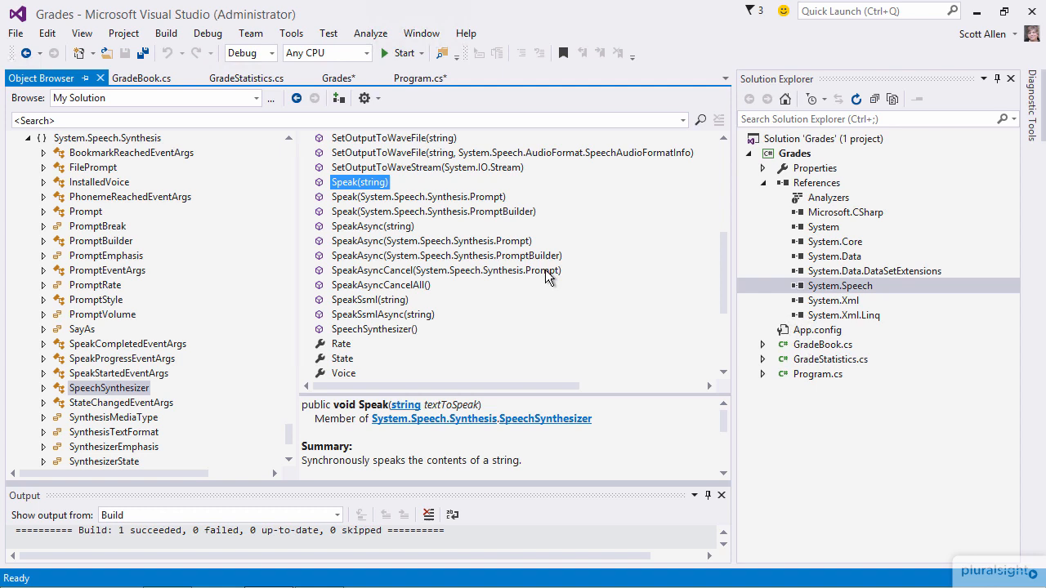
mouse_move(461, 426)
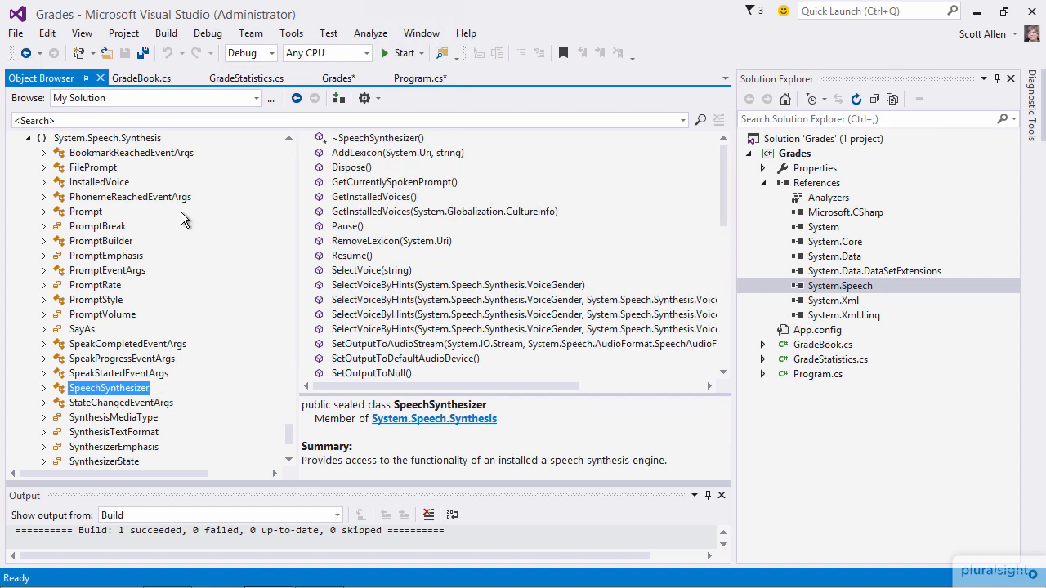
- Back in Program.cs, apply the quick-action fix adding 'using System.Speech.Synthesis;'
click(418, 78)
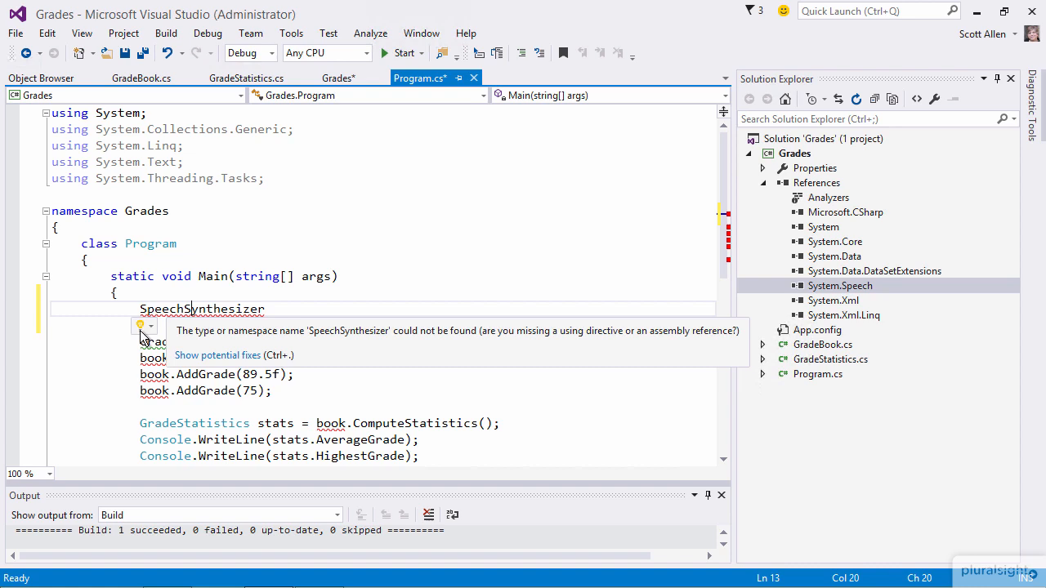
click(150, 327)
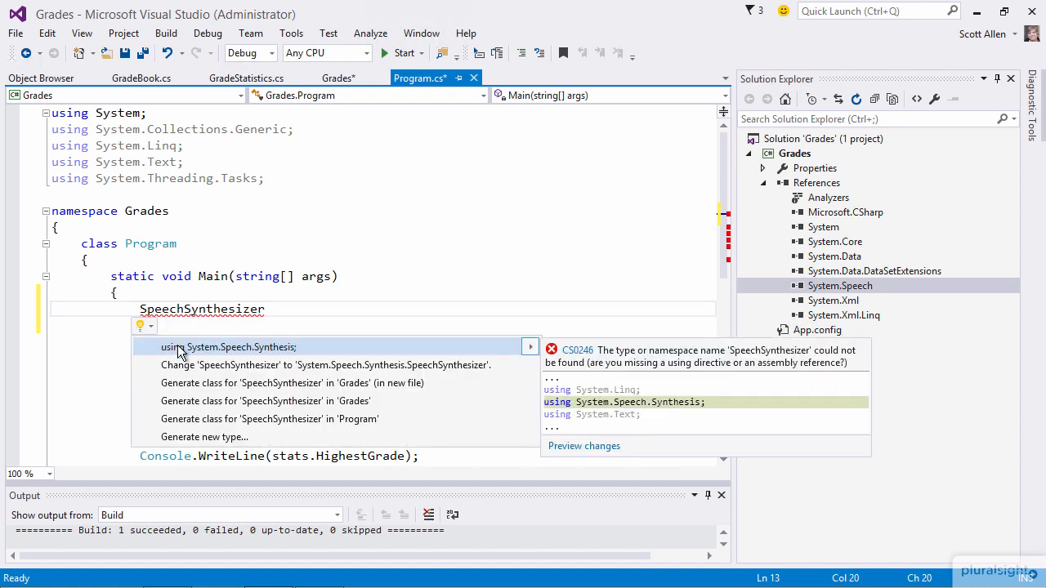
click(229, 346)
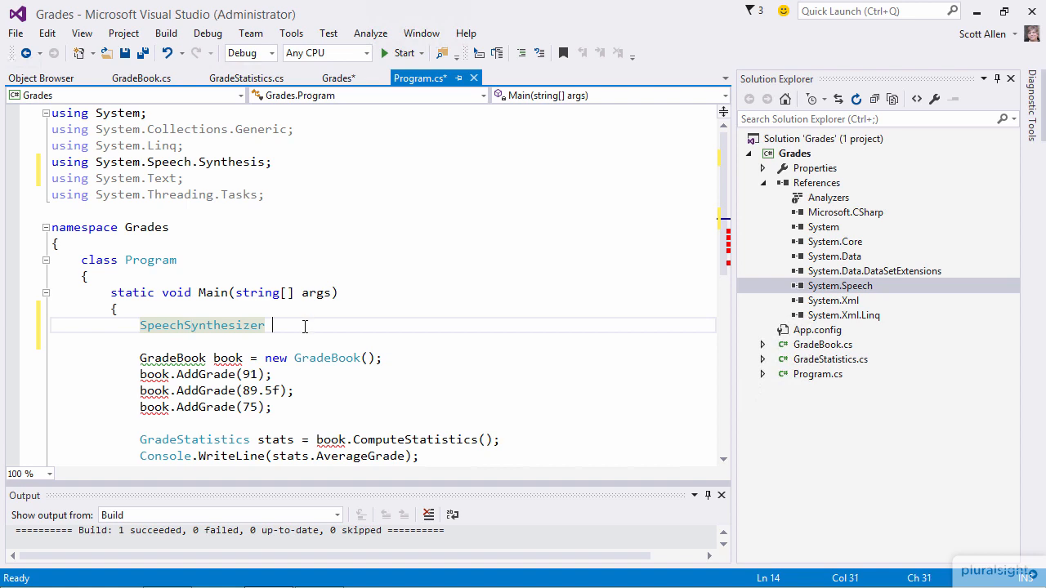
- Complete the line as 'SpeechSynthesizer synth = new SpeechSynthesizer();'
text(synth)
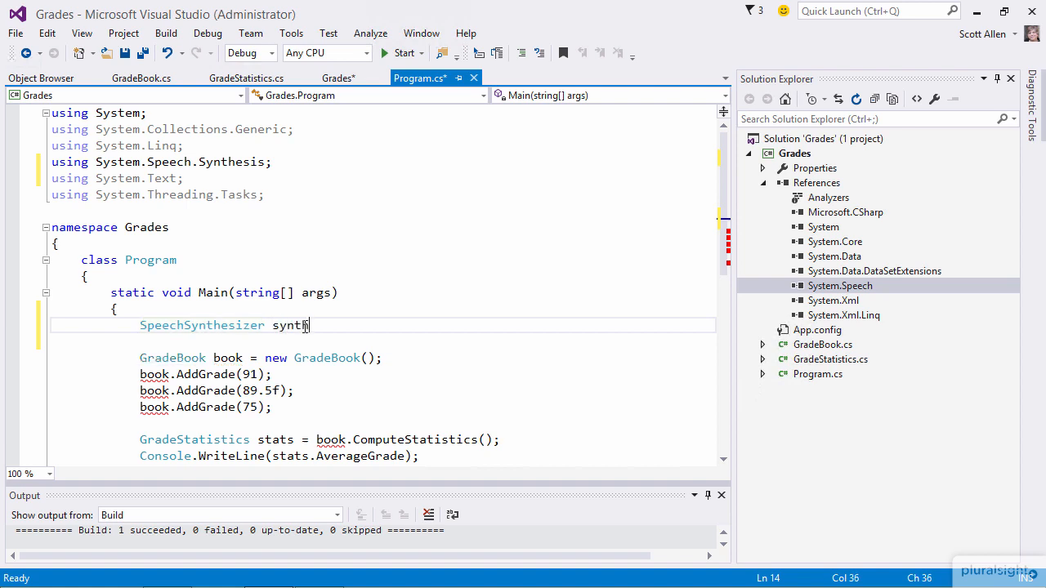
text(= new SpeechSynthesizer)
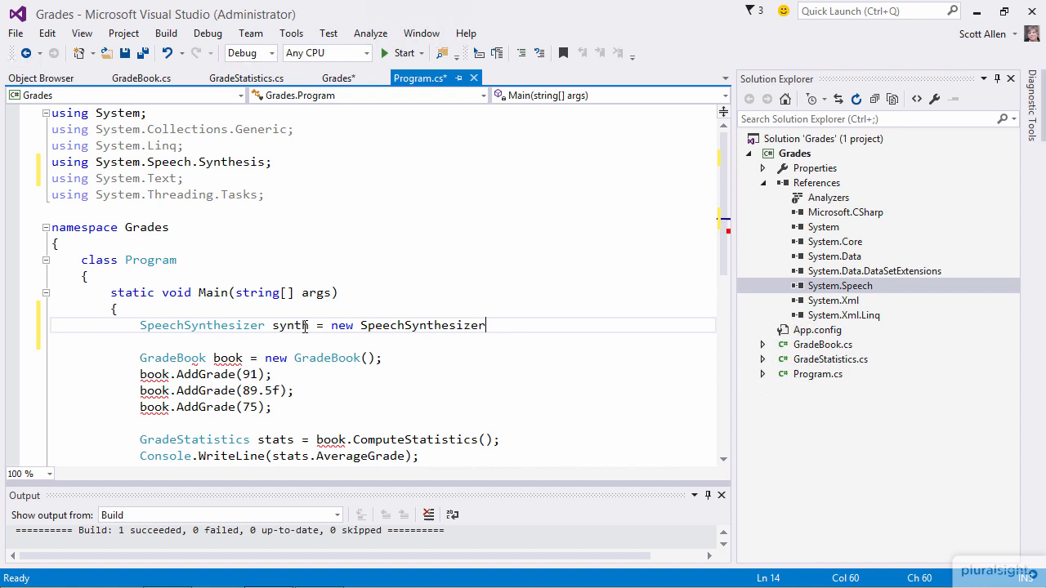
text(();)
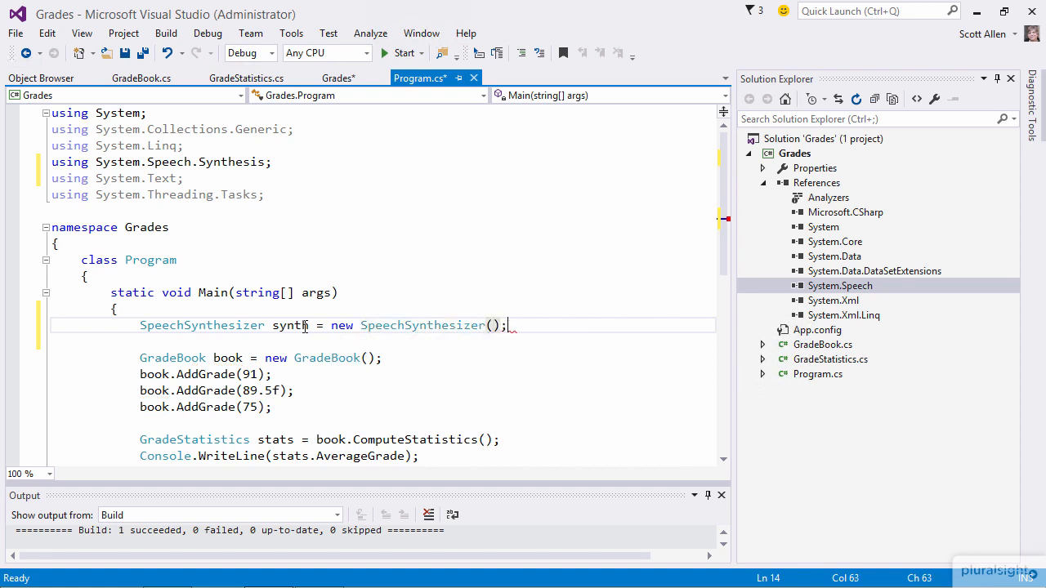
- Add 'synth.Speak("Hello! This is the grade book program");' and build the solution successfully
text(synth.Speak()
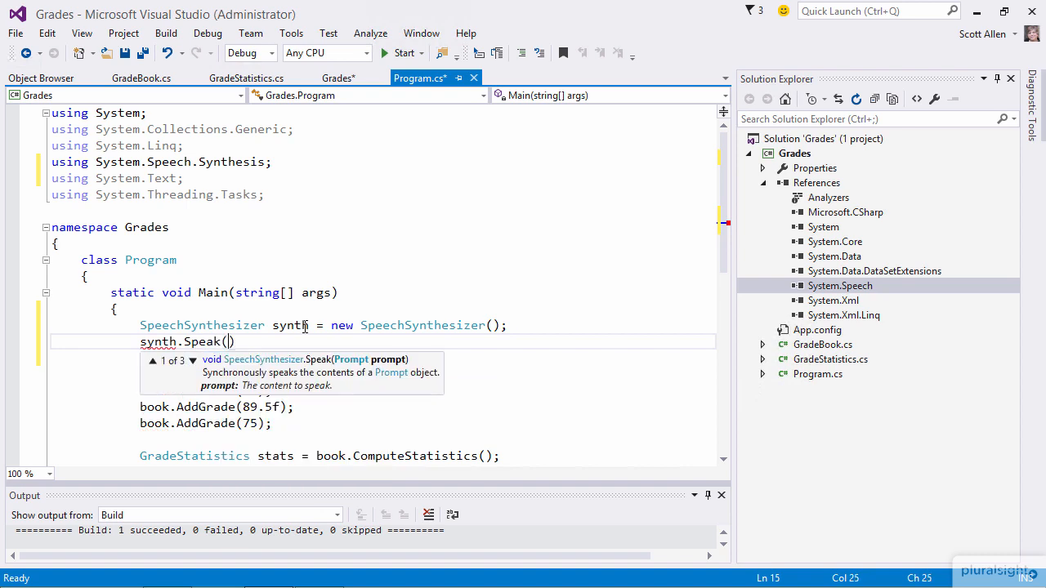
text("Hello! This")
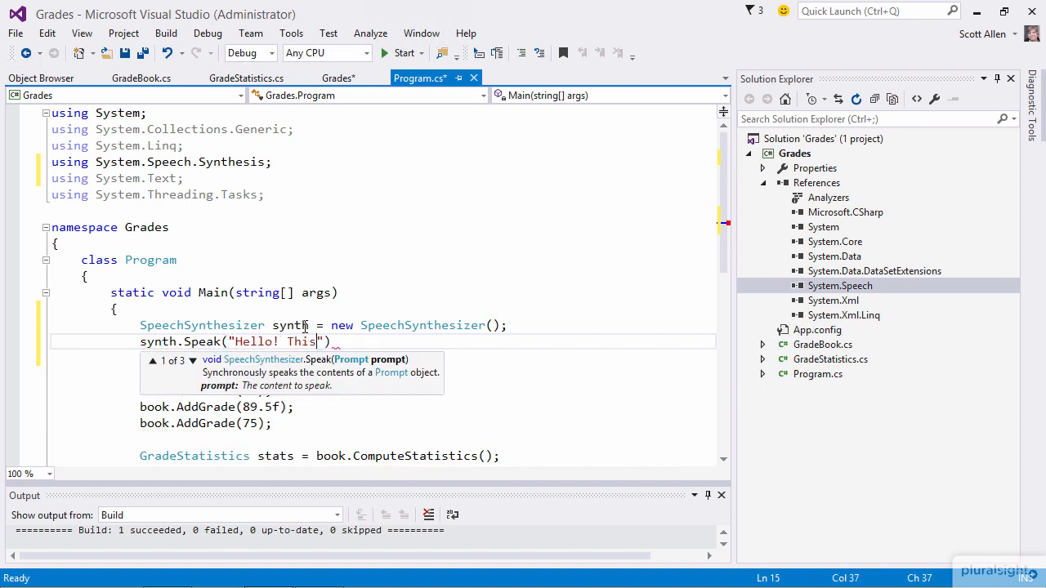
text(is the grade book program)
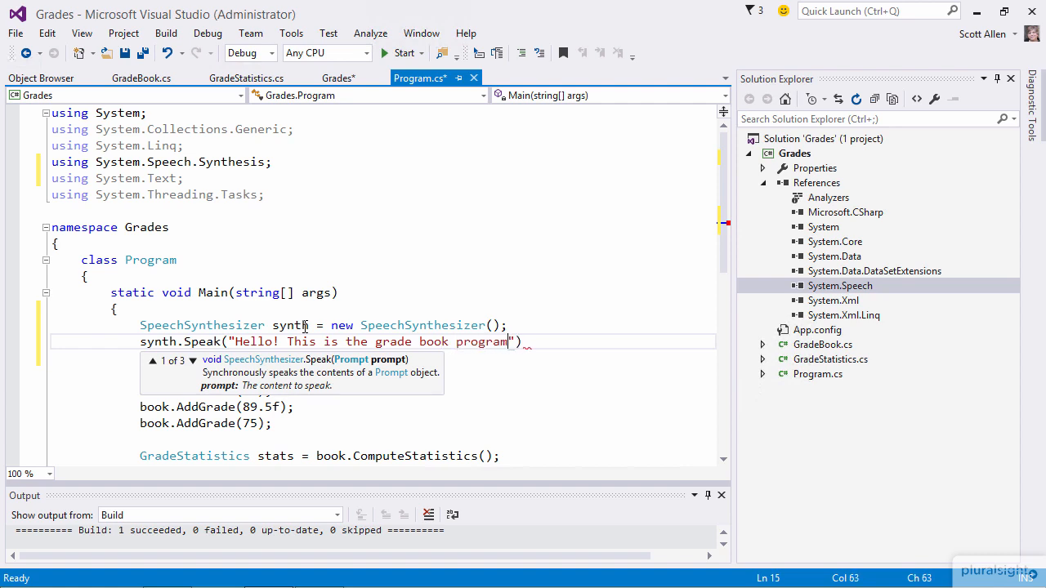
text();)
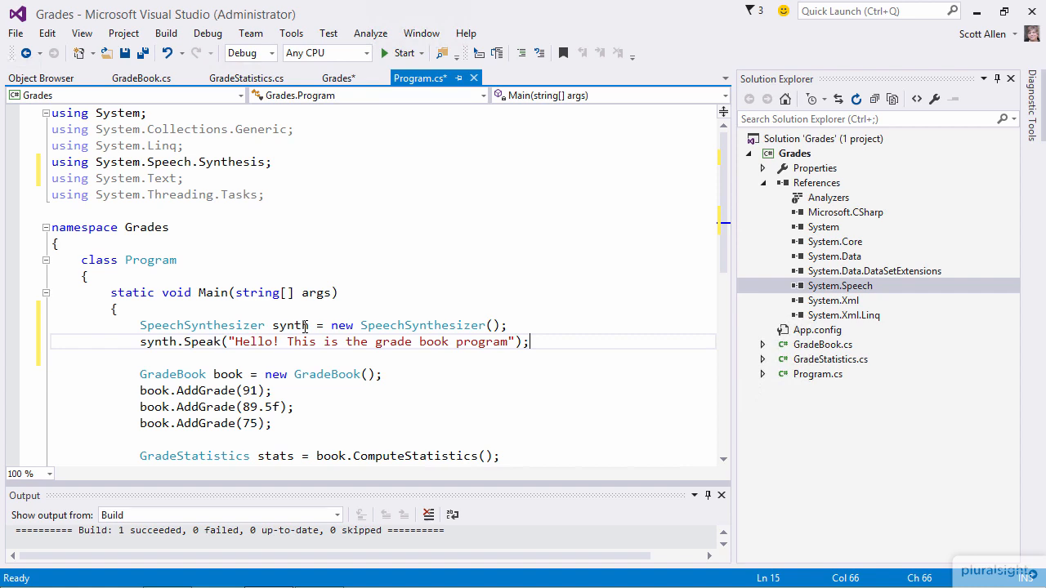
click(398, 52)
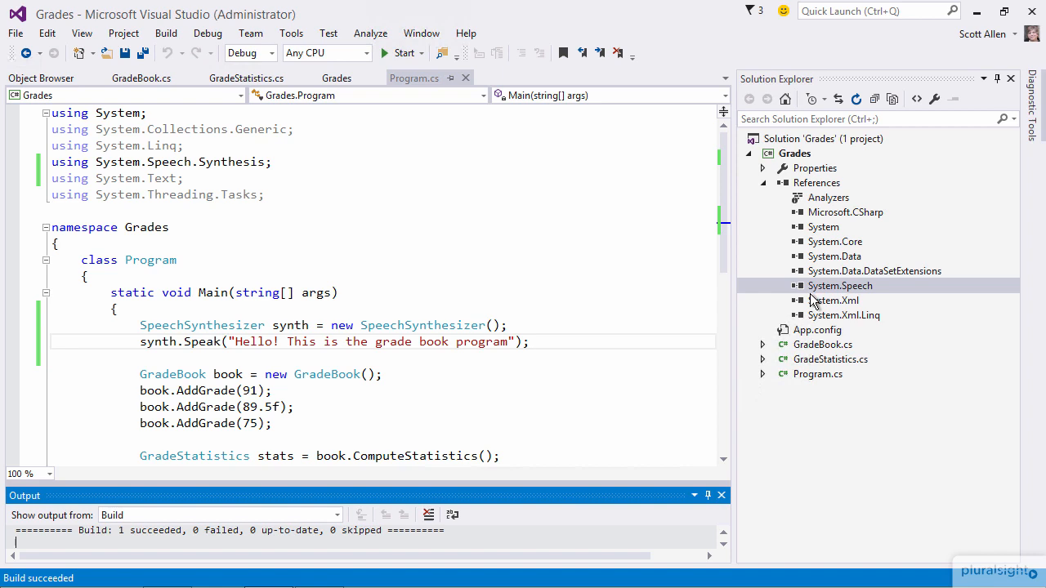
- Remove the System.Speech reference and review the resulting unresolved-type errors
right_click(840, 285)
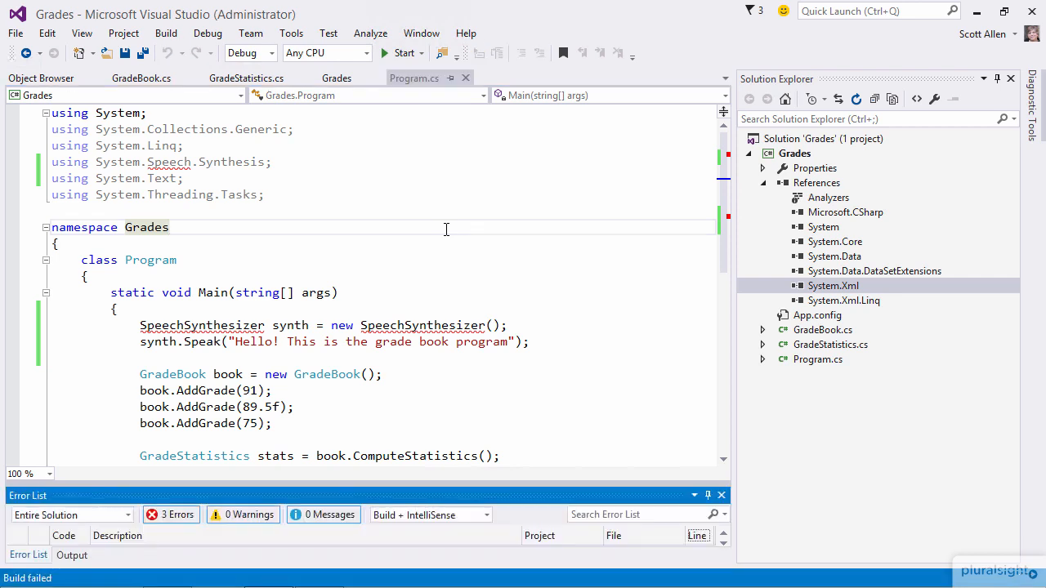
mouse_move(435, 487)
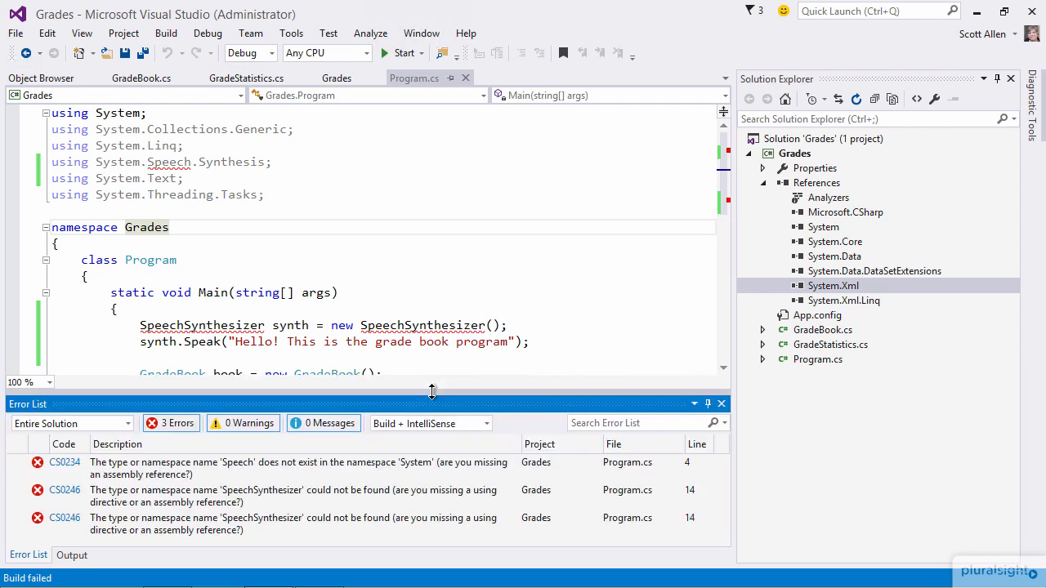
mouse_move(274, 504)
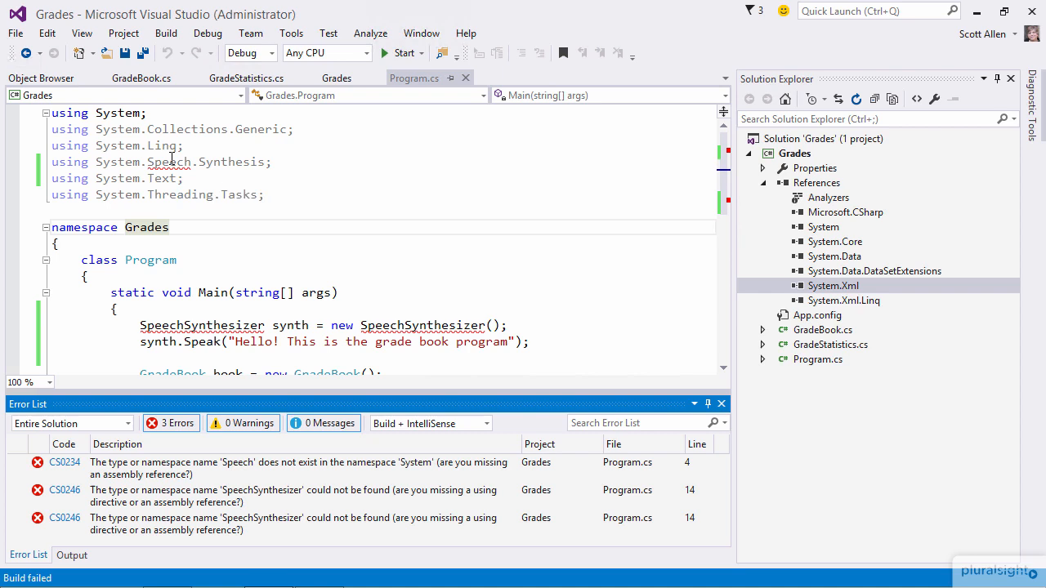
mouse_move(172, 162)
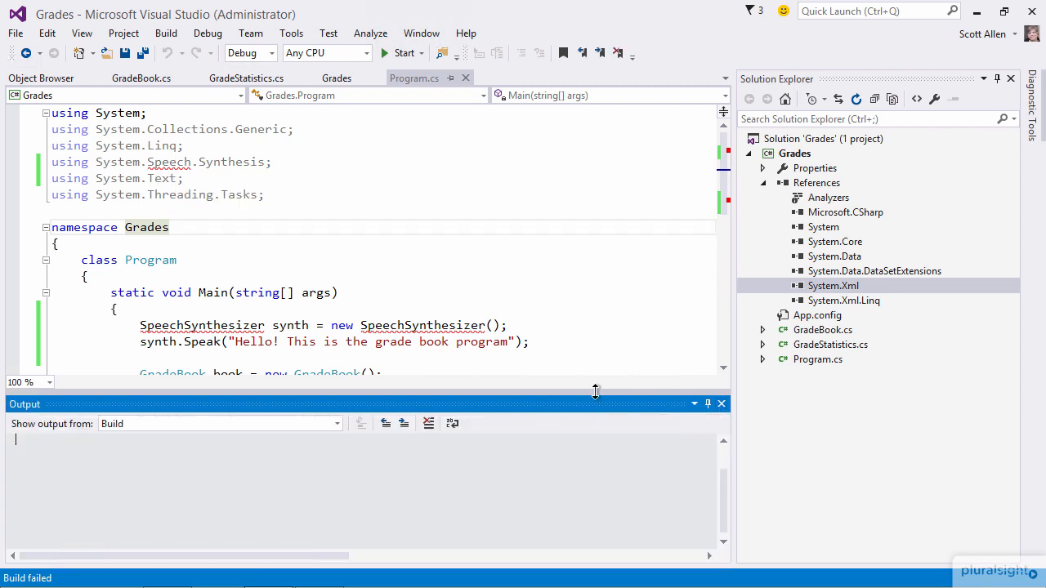
drag(594, 392, 595, 523)
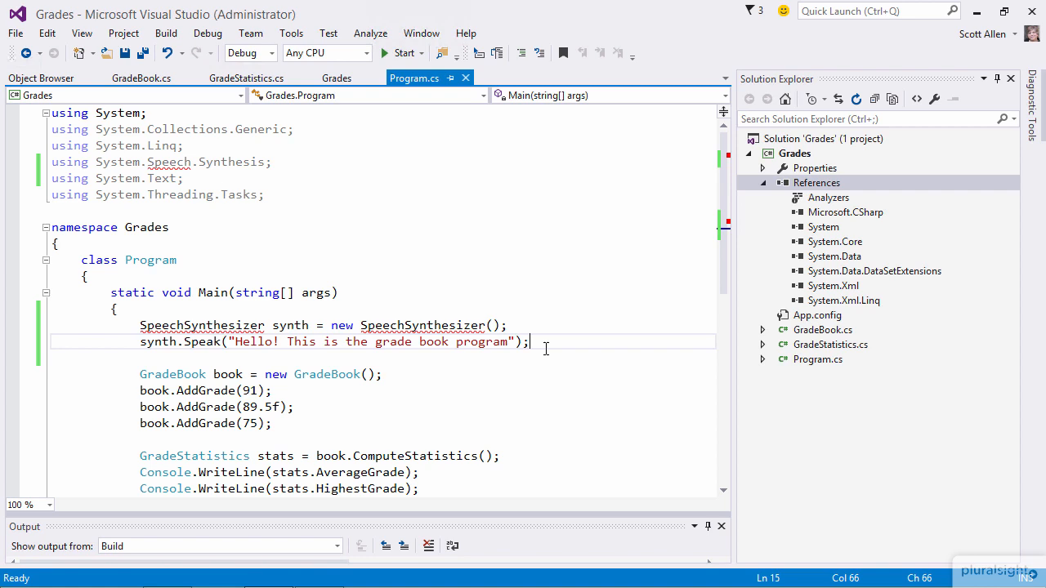
- Select and delete the SpeechSynthesizer creation and Speak lines from Main
drag(141, 325, 529, 342)
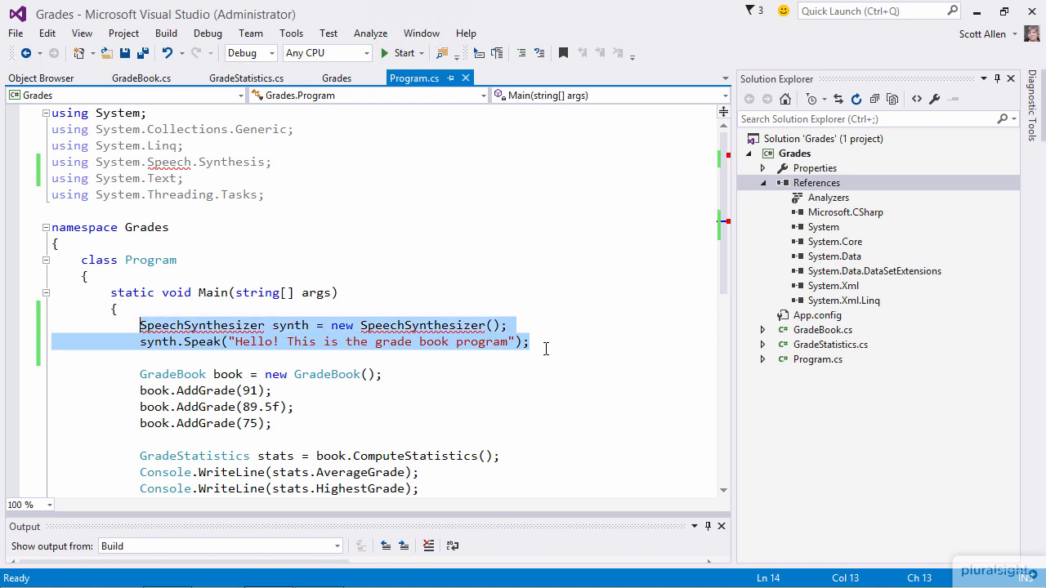
key(Delete)
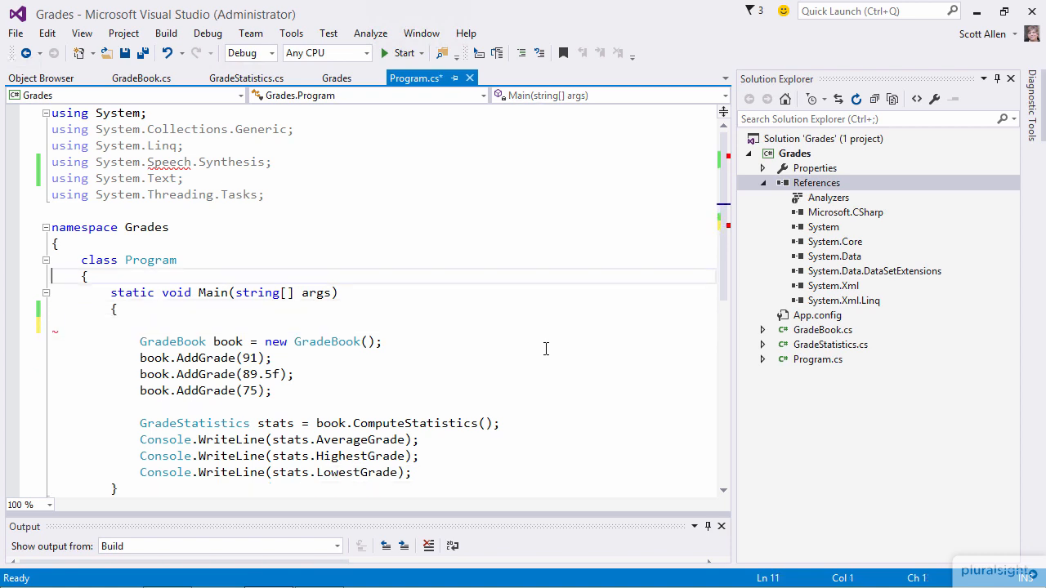